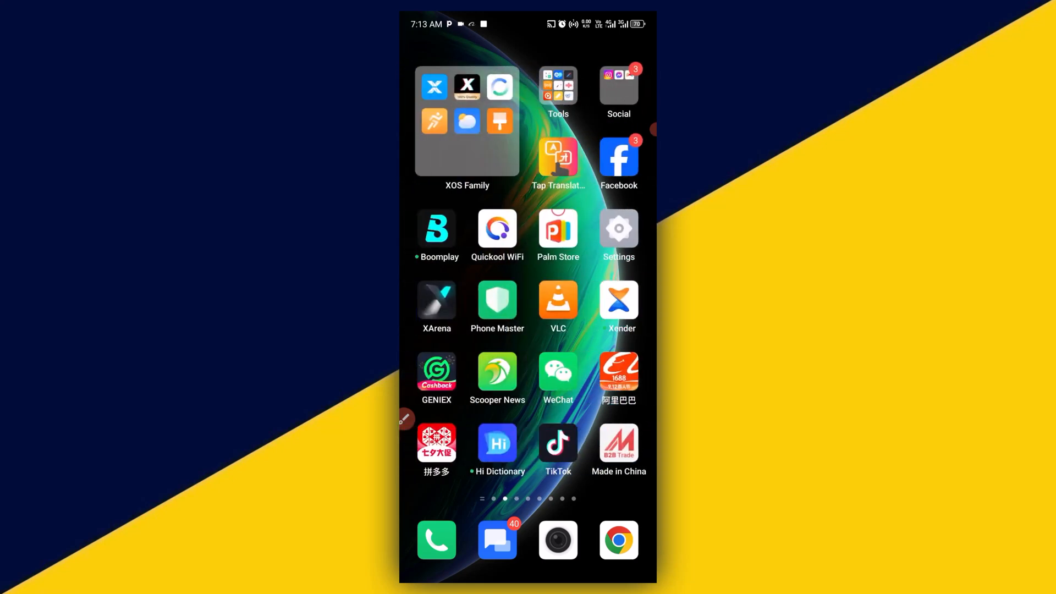
Launch WeChat from the home screen to reach the contact's chat thread
{"action": "left_click", "coordinate": [558, 373]}
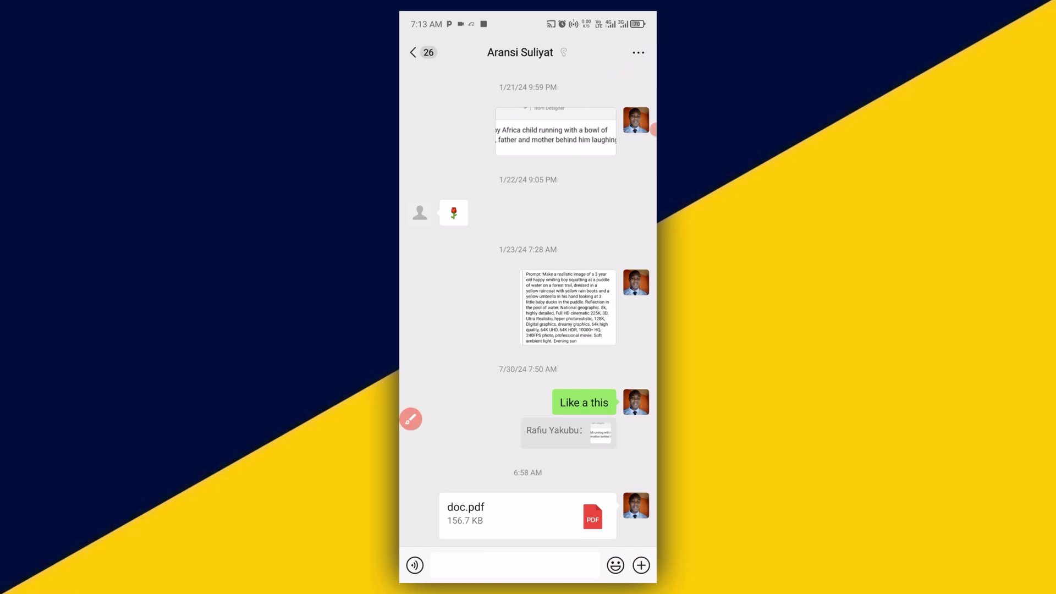
Open the chat's settings menu to reach the Background options
{"action": "left_click", "coordinate": [638, 53]}
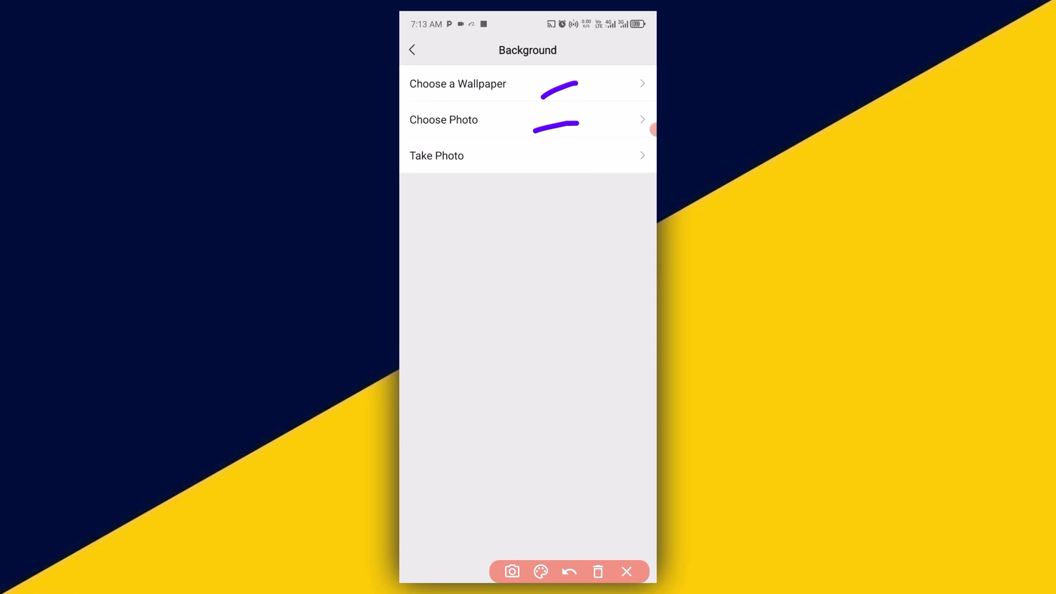
Pick the blue red-car image from the built-in wallpapers as the chat background
{"action": "left_click", "coordinate": [569, 572]}
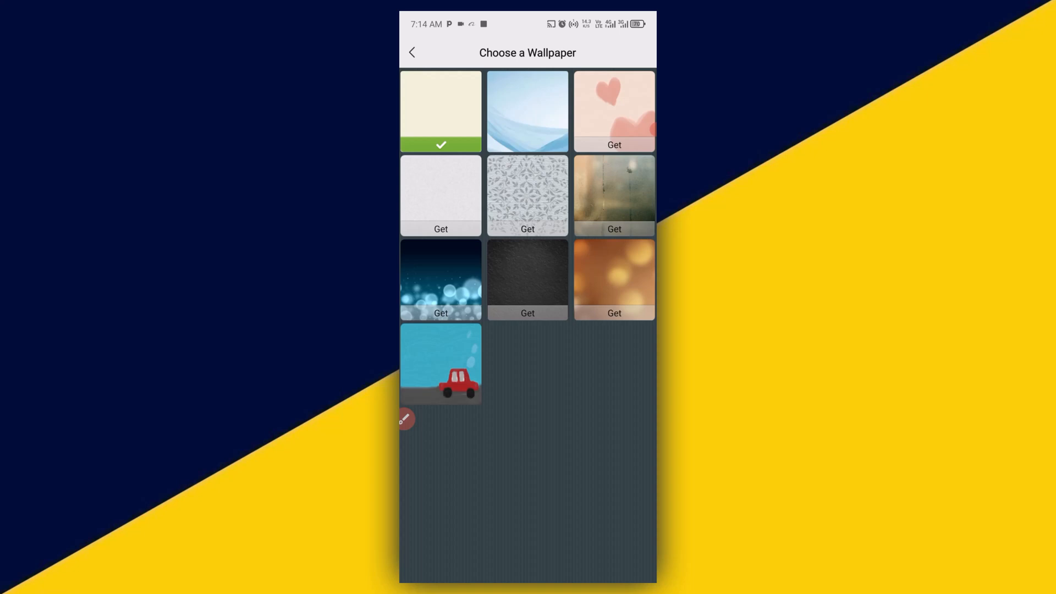
{"action": "left_click", "coordinate": [412, 53]}
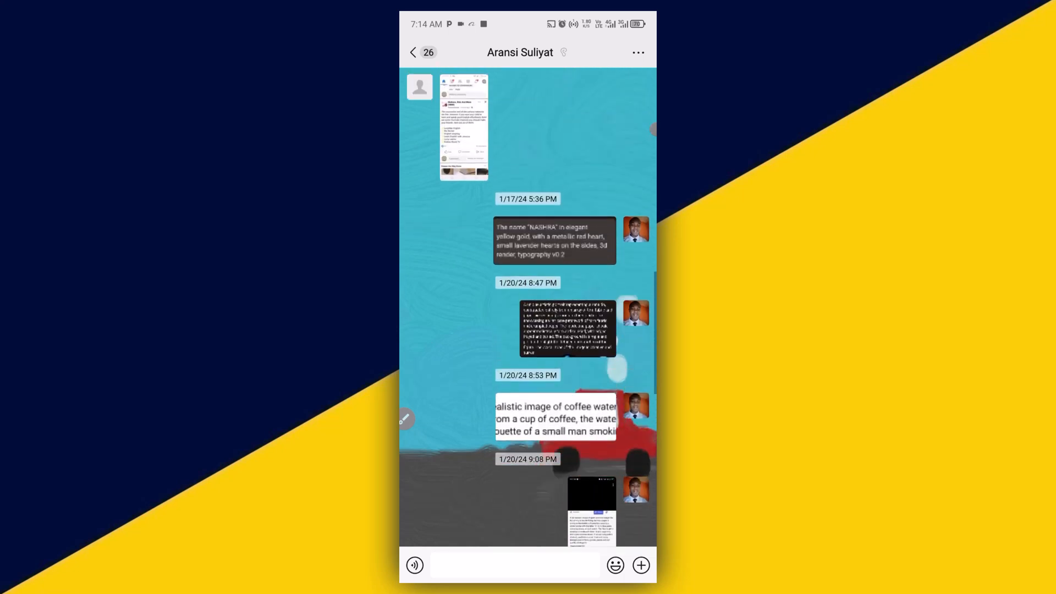
{"action": "scroll", "scroll_direction": "down", "scroll_amount": 3}
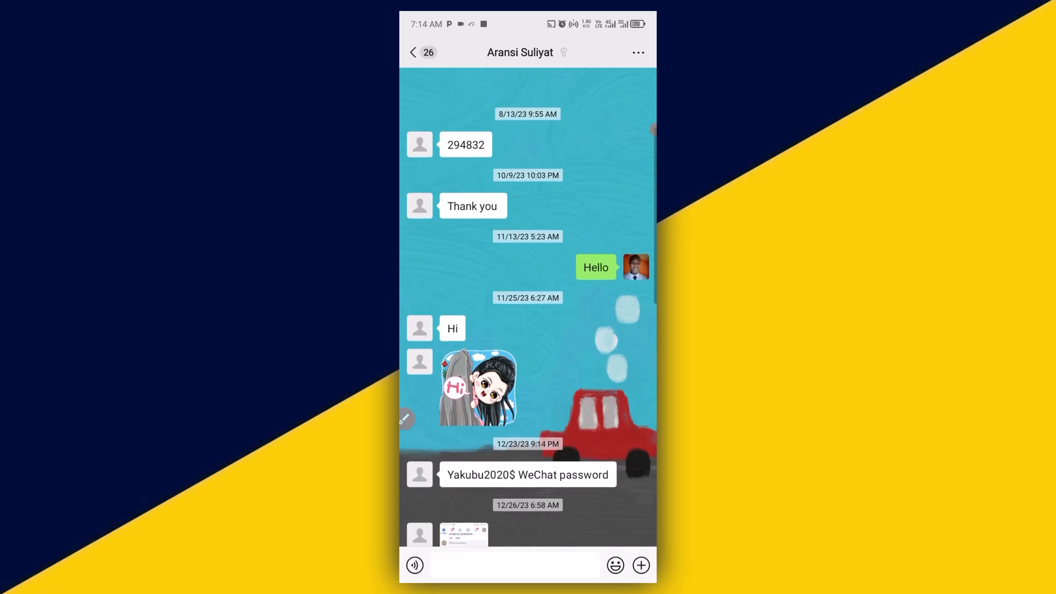
{"action": "scroll", "scroll_direction": "down", "scroll_amount": 3}
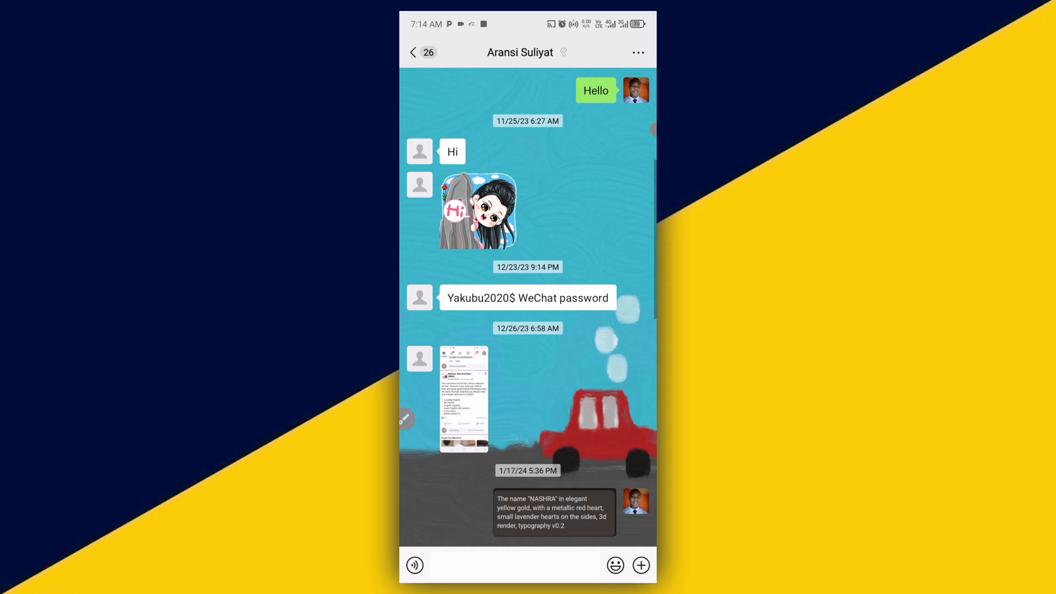
{"action": "scroll", "scroll_direction": "down", "scroll_amount": 3}
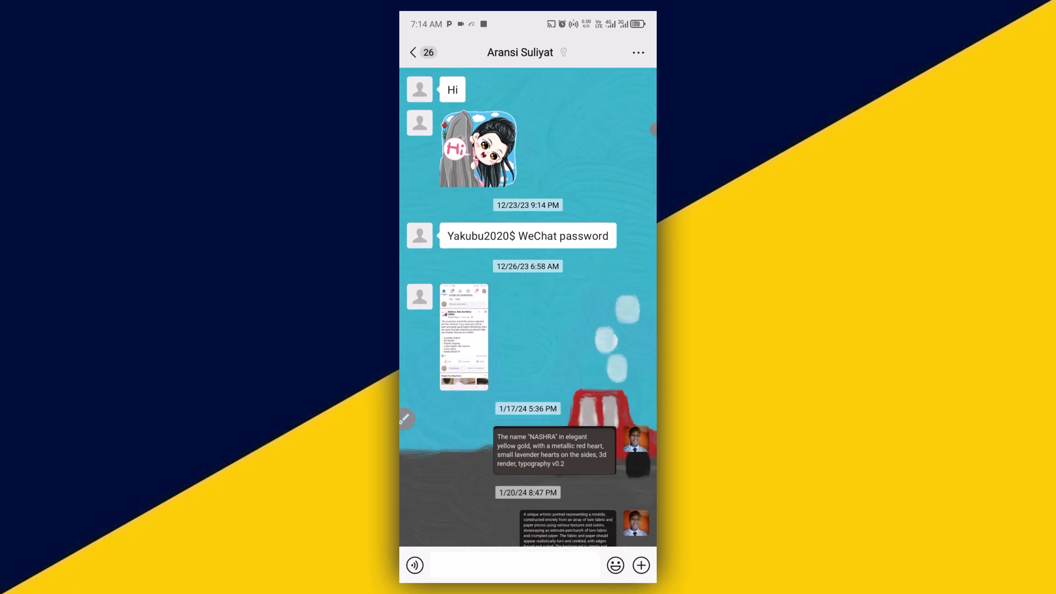
{"action": "scroll", "scroll_direction": "down", "scroll_amount": 3}
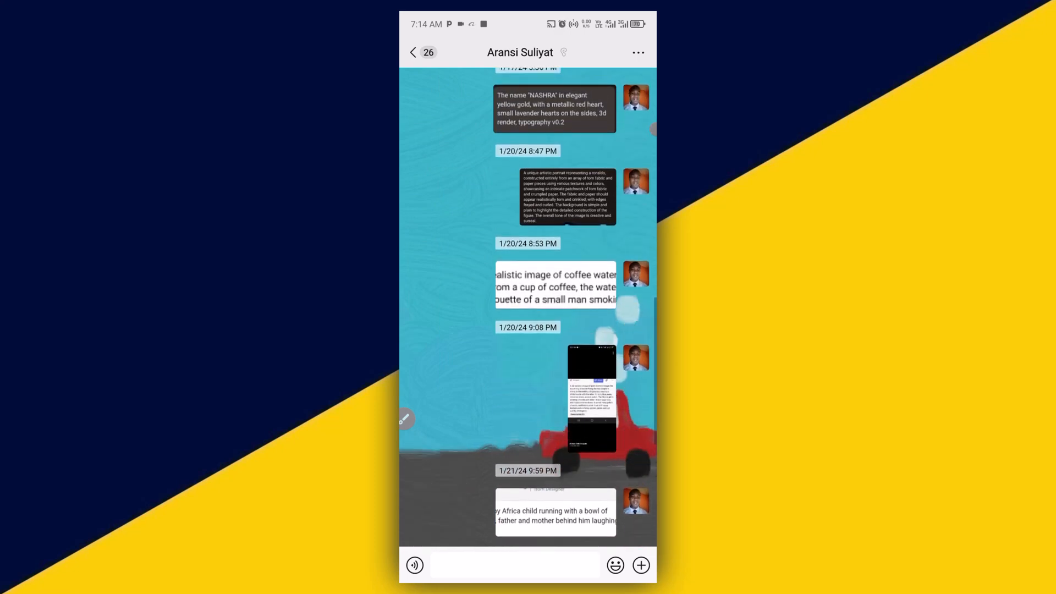
{"action": "scroll", "scroll_direction": "down", "scroll_amount": 3}
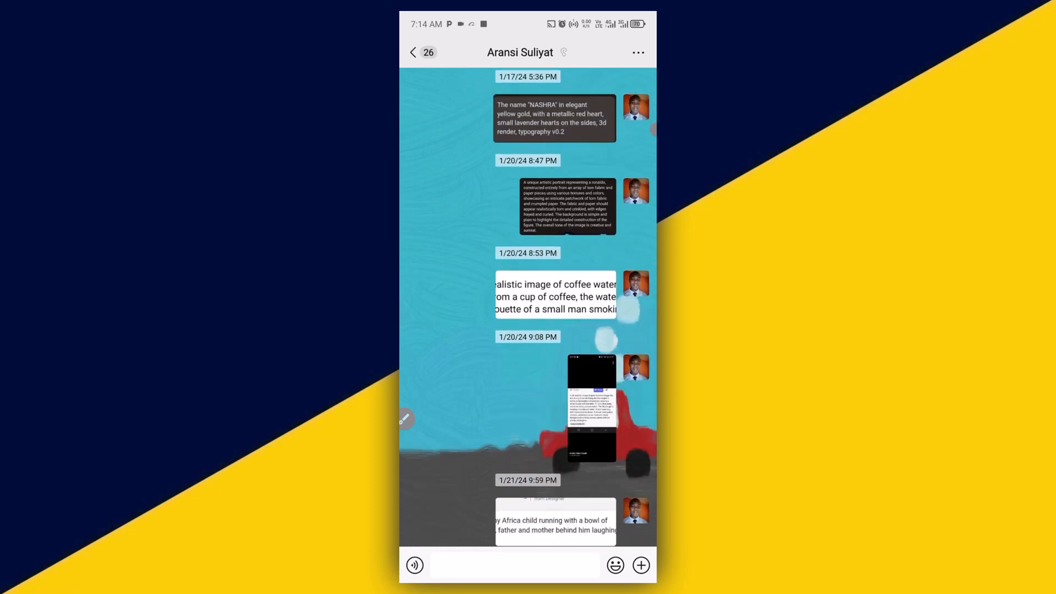